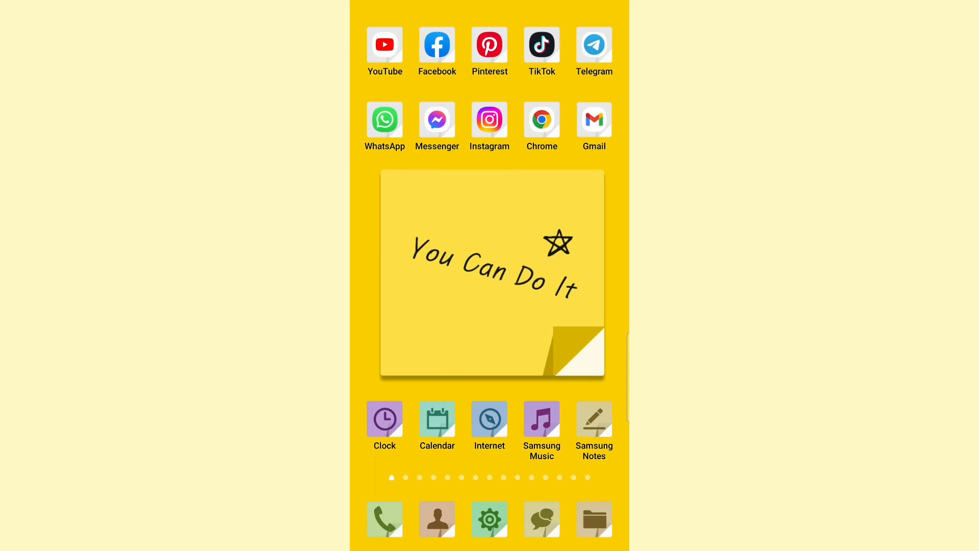
# Launch Gmail from the home screen to reach the Primary inbox
pyautogui.click(593, 120)
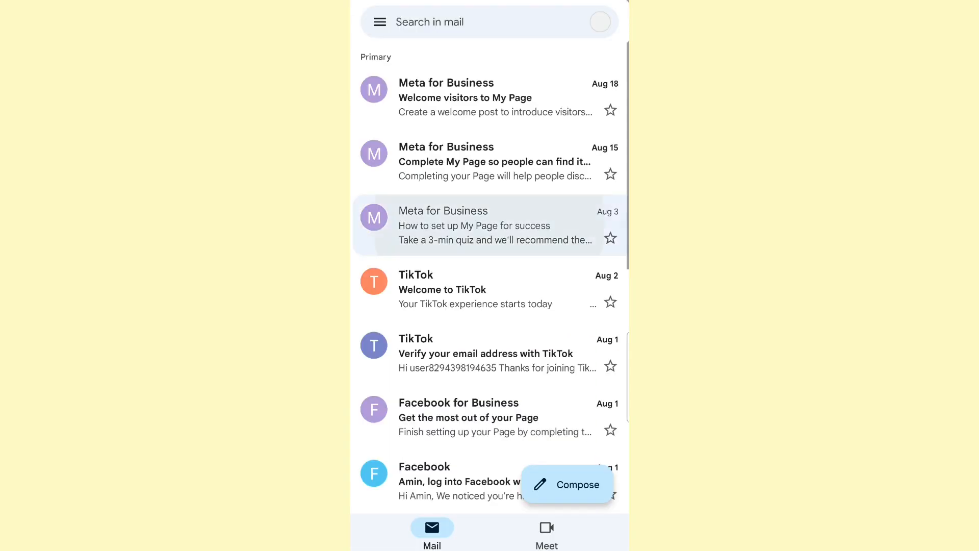
# Open the Aug 3 Meta for Business message 'How to set up My Page for success'
pyautogui.click(490, 225)
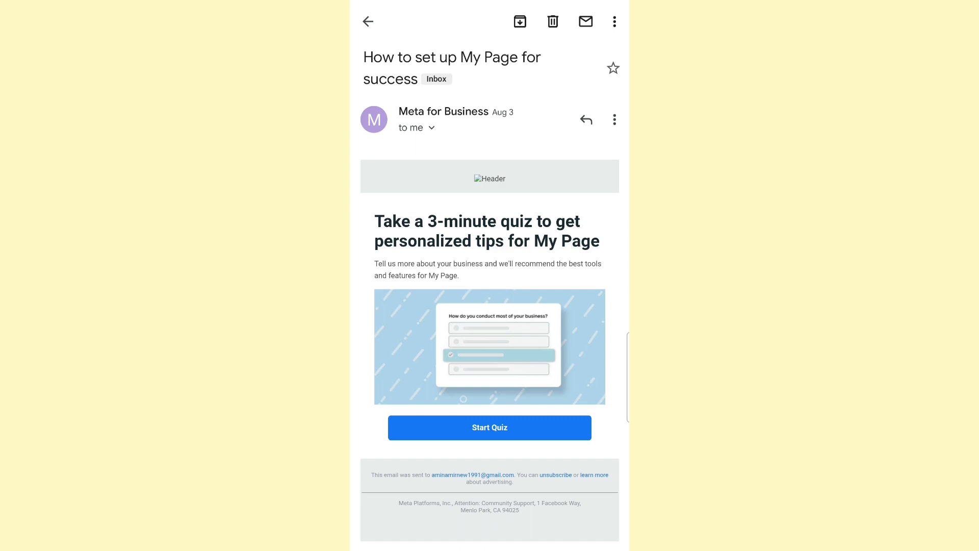
# Block the sender Meta for Business via the message's more-actions menu
pyautogui.click(614, 120)
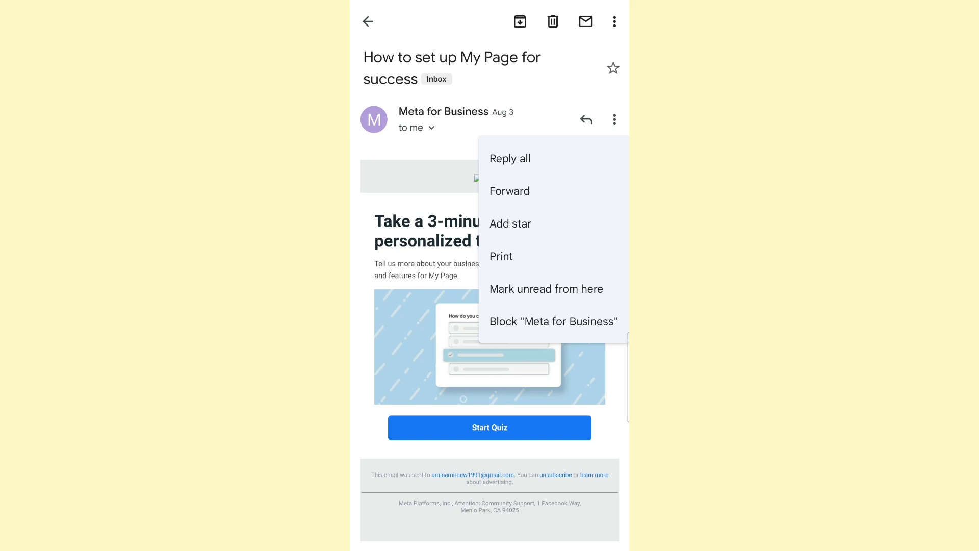
pyautogui.click(553, 322)
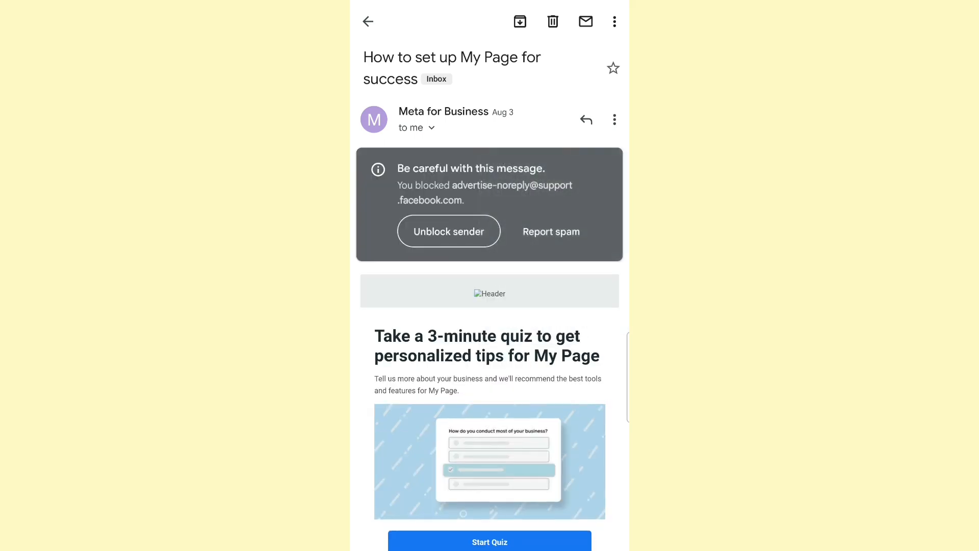